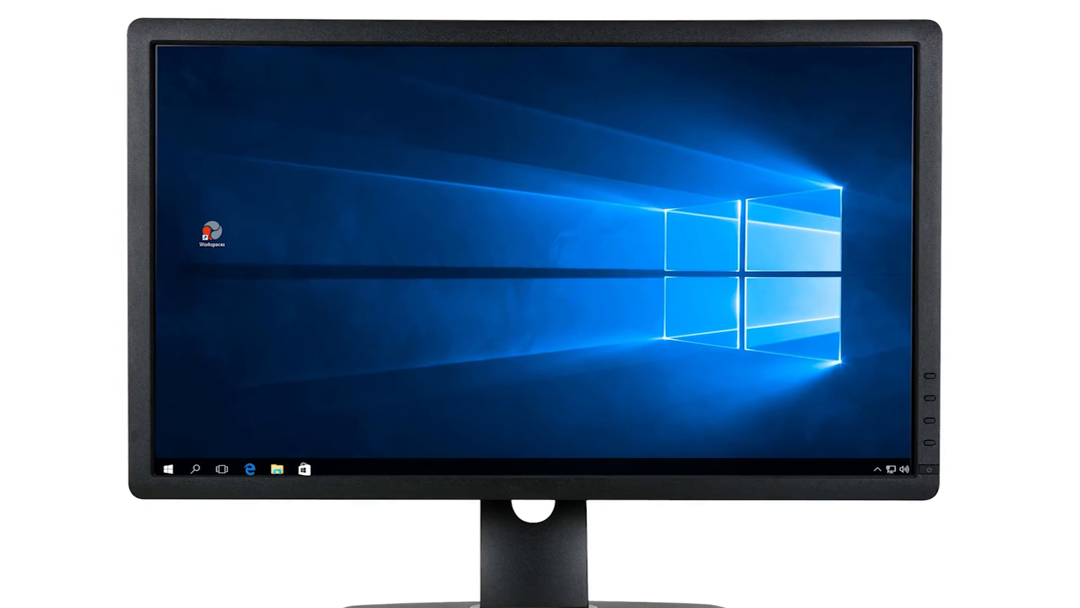
Launch Workspaces and attach the br-blackberry-enterprise-mobility-suite PDF to a new Quick Send
double_click(210, 231)
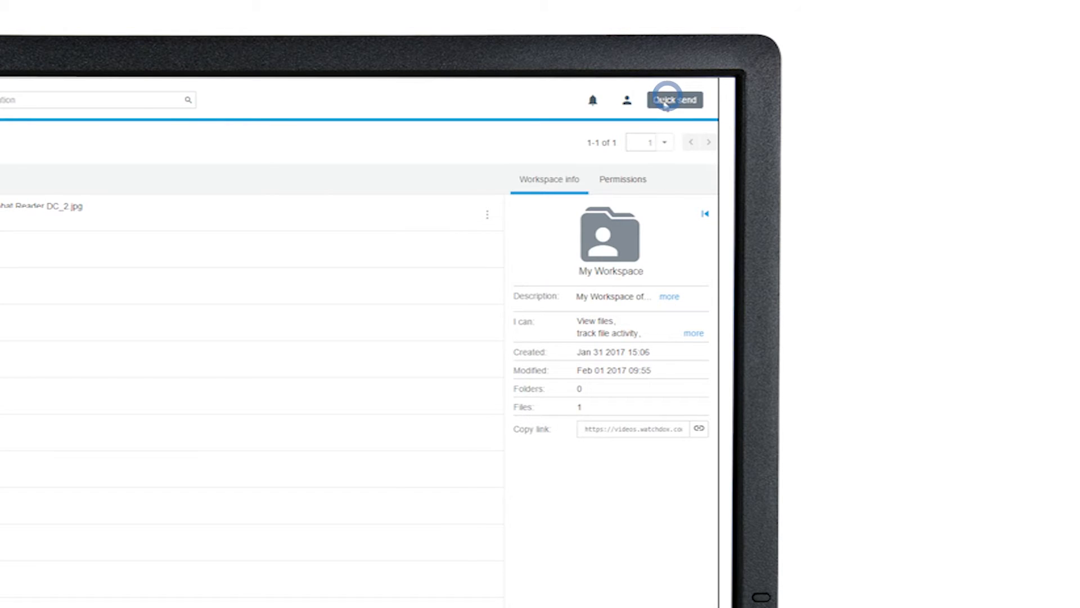
click(674, 99)
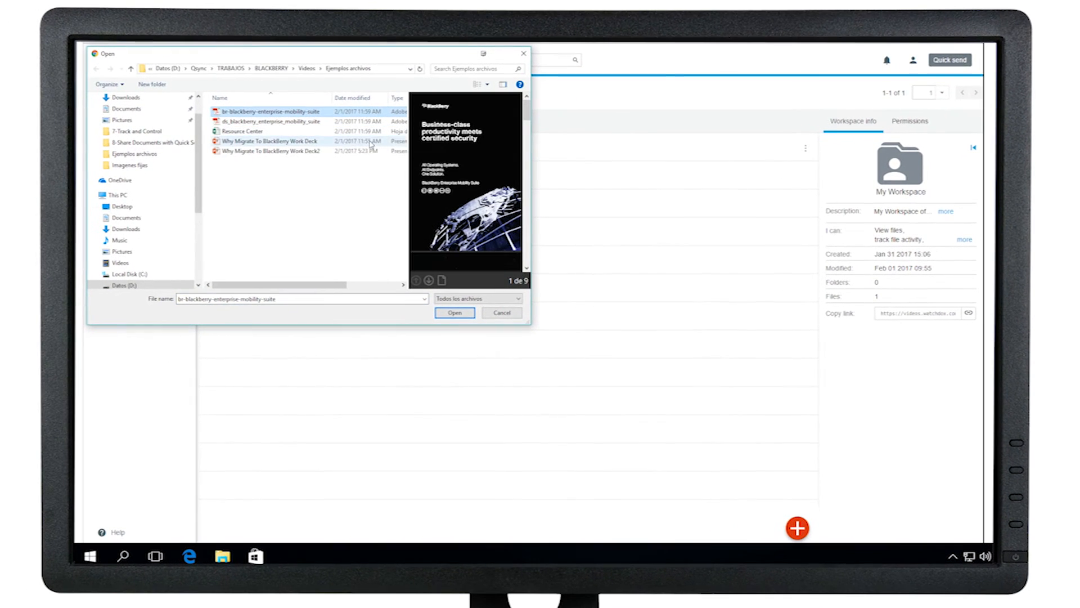
click(455, 312)
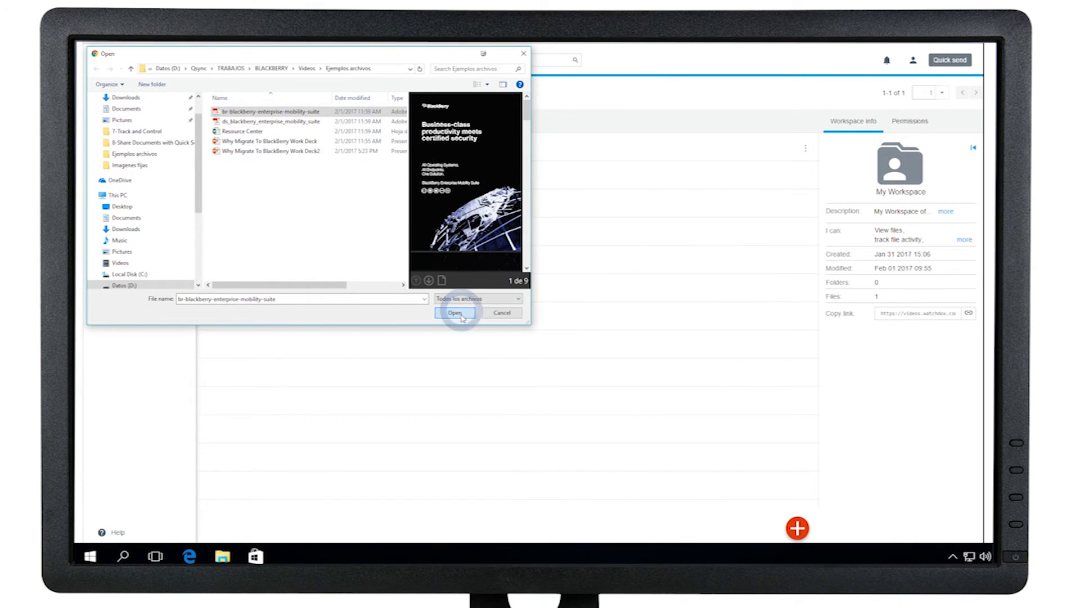
click(454, 312)
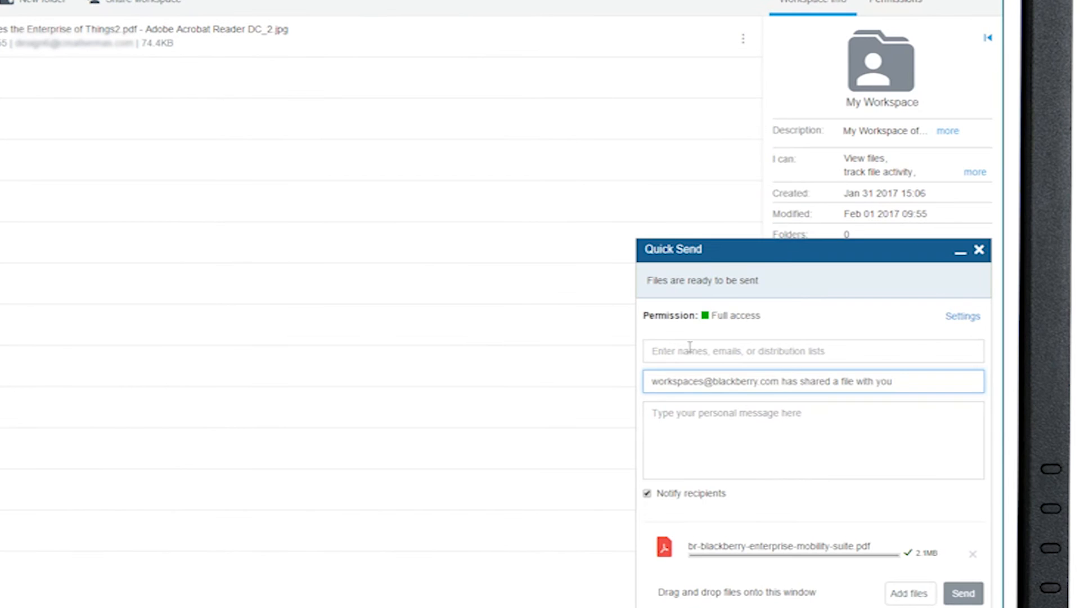
Enter 'wo' in the recipients field and pick the suggested contact
click(812, 351)
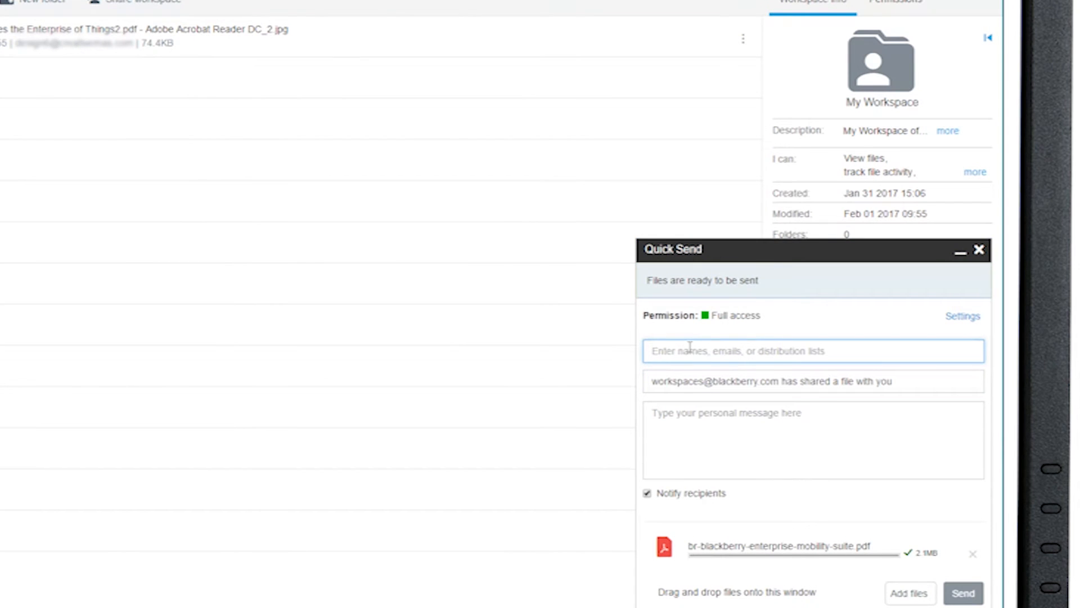
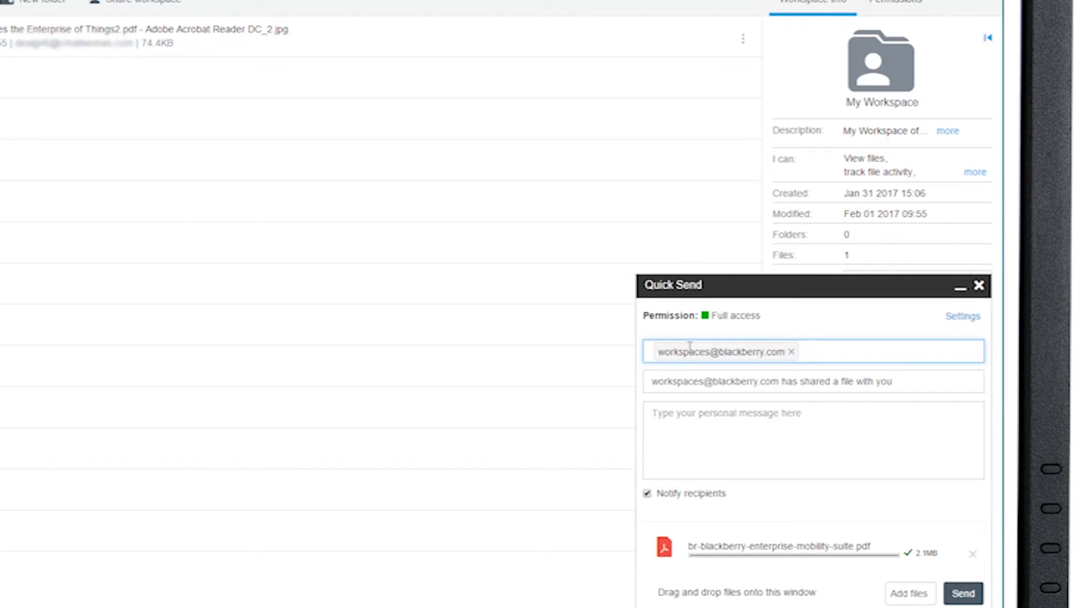
mouse_move(999, 317)
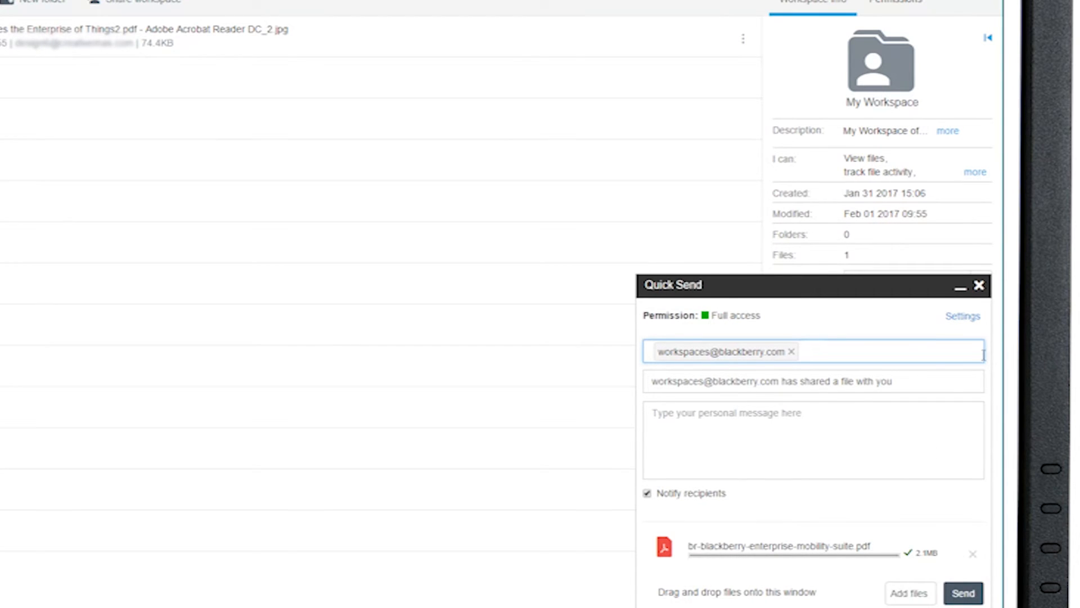
Set the recipient's permission to View & print and send the PDF successfully
click(962, 315)
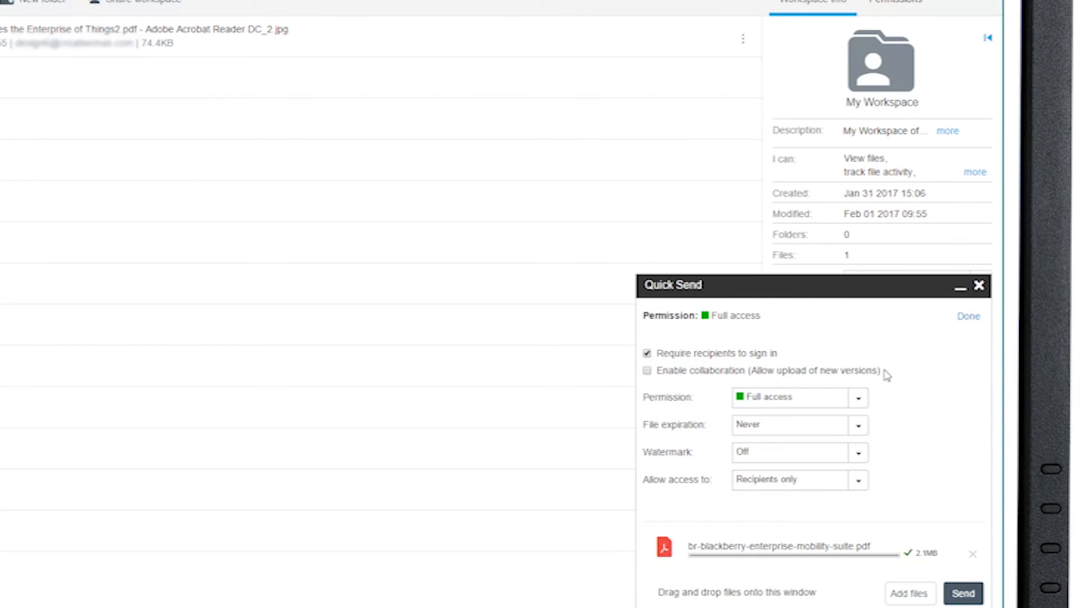
click(857, 397)
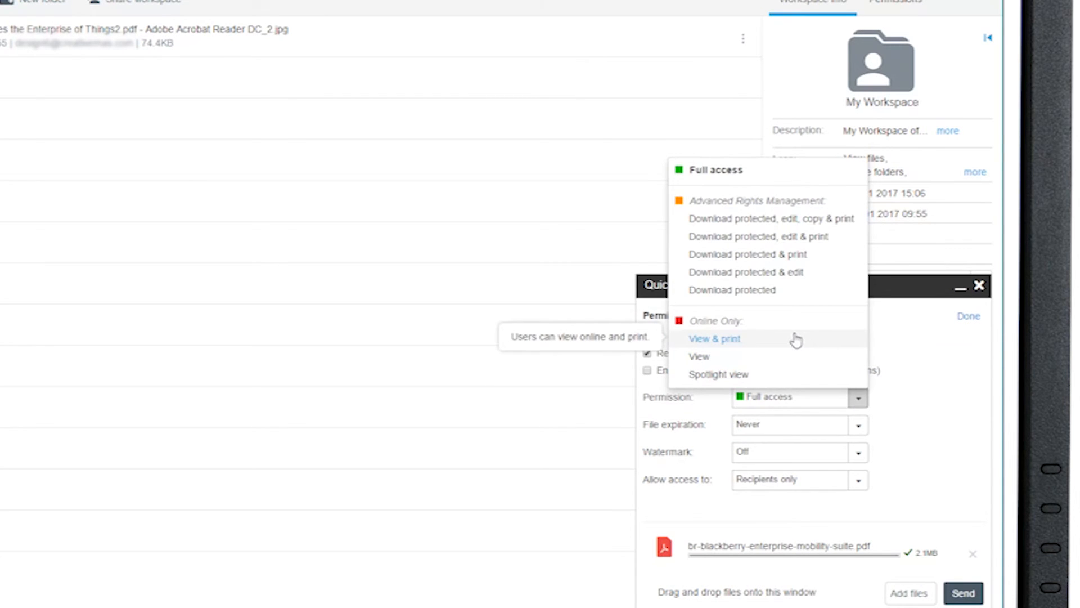
click(713, 338)
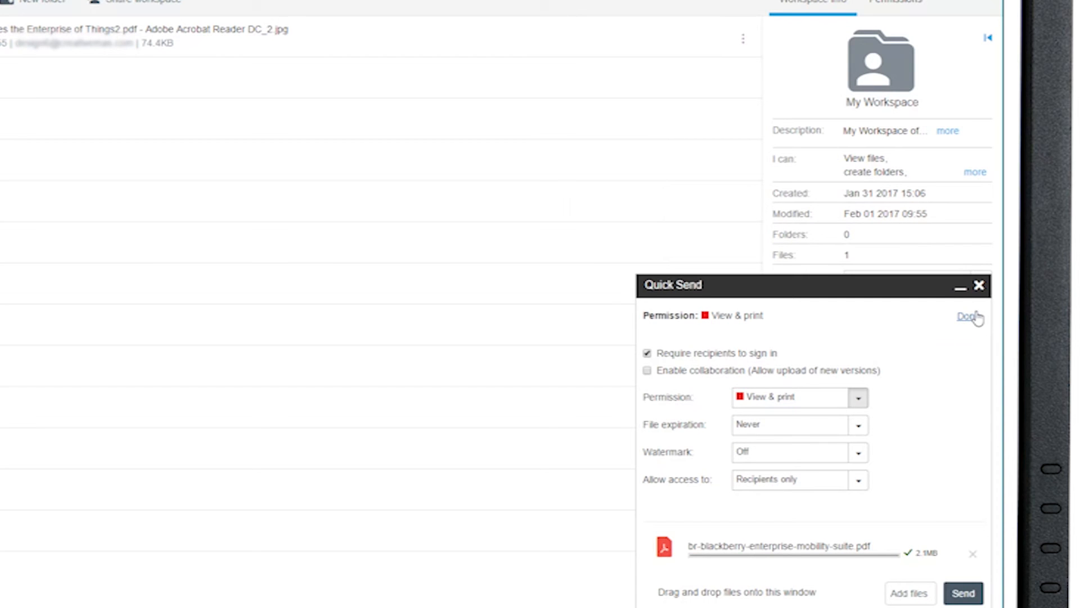
click(968, 315)
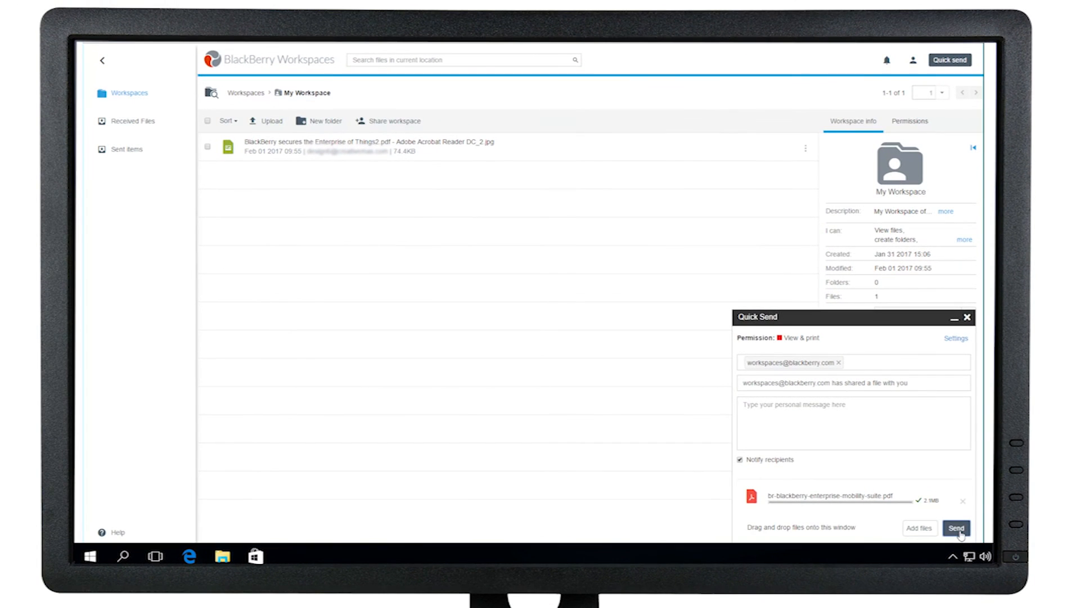
click(955, 528)
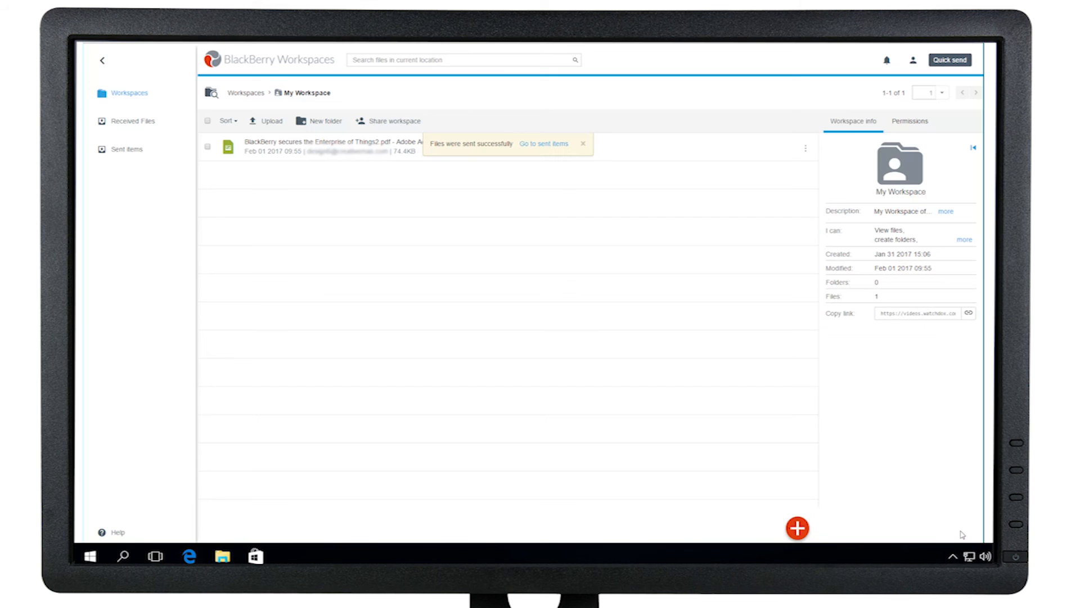